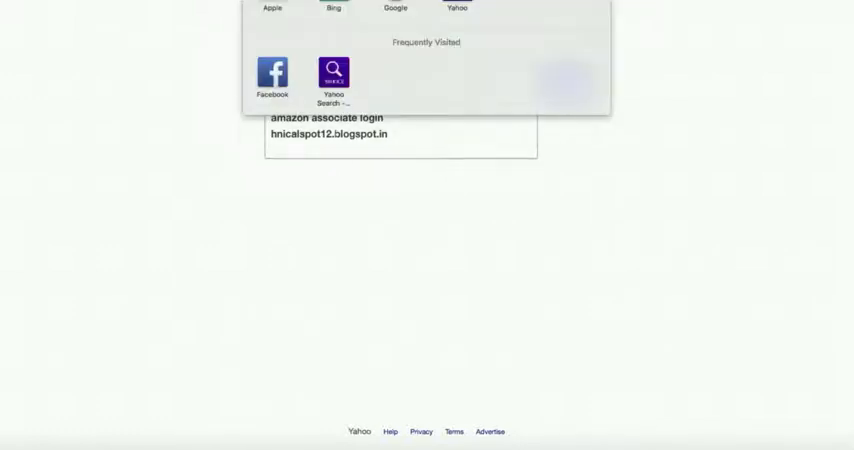
Reach Blogger via the address bar ('blo') and switch to the Sample blog's posts.
{"action": "type", "text": "blo"}
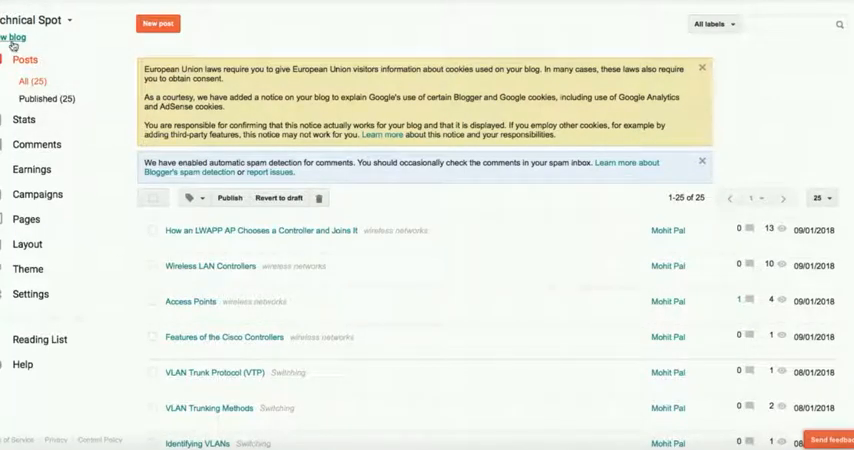
{"action": "left_click", "coordinate": [36, 20]}
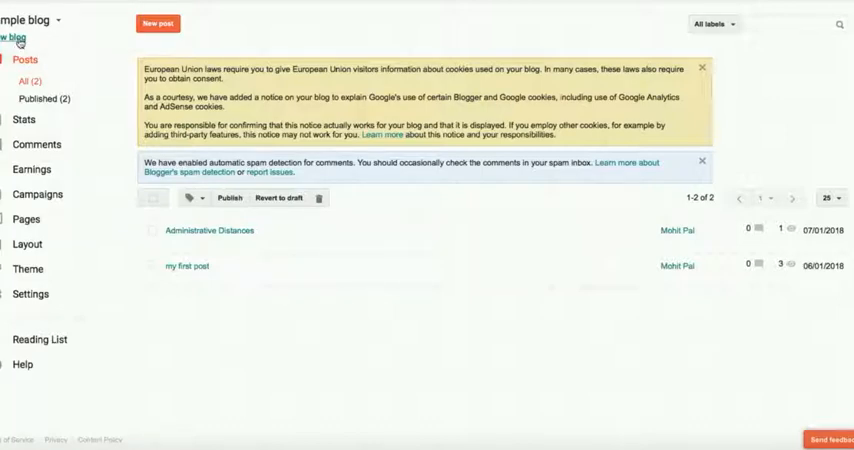
Launch the Amazon Associates site in a new browser tab beside Blogger.
{"action": "right_click", "coordinate": [14, 38]}
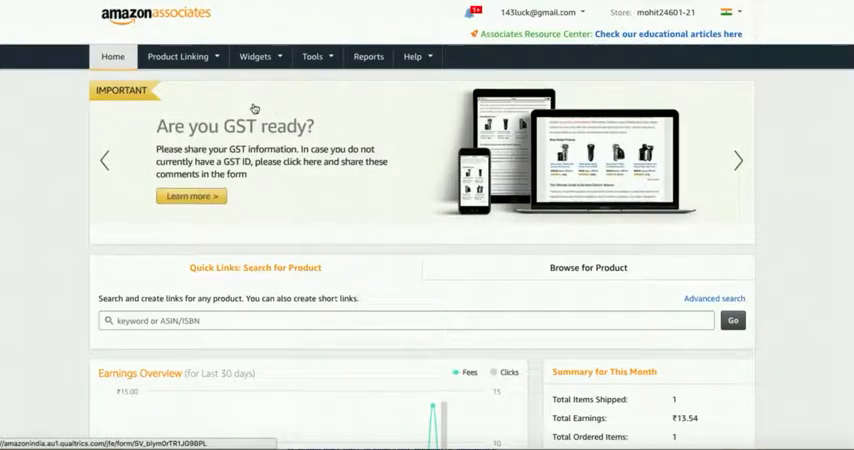
Scroll the Associates home page down to the Recommended for You products.
{"action": "scroll", "scroll_direction": "down", "scroll_amount": 3}
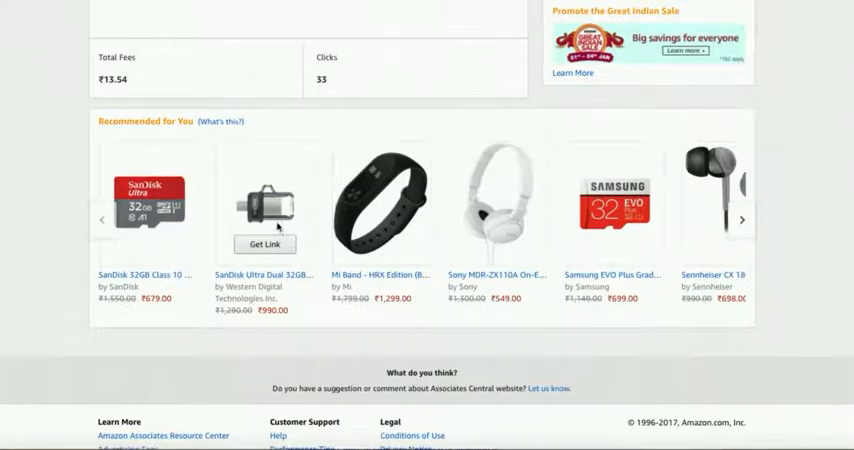
{"action": "mouse_move", "coordinate": [264, 276]}
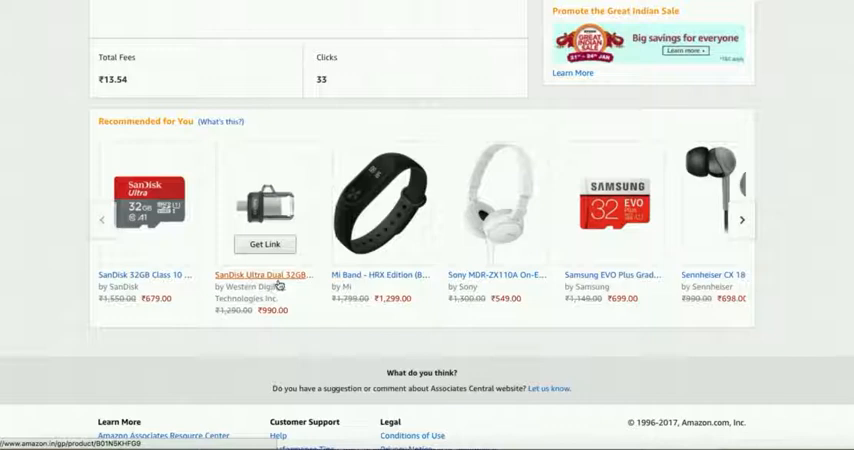
{"action": "mouse_move", "coordinate": [264, 276]}
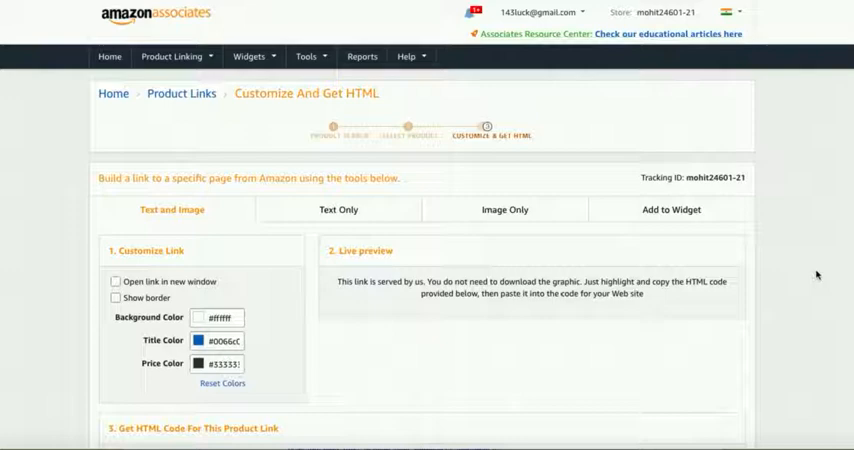
Highlight and copy the generated HTML code for the SanDisk drive link.
{"action": "scroll", "scroll_direction": "down", "scroll_amount": 3}
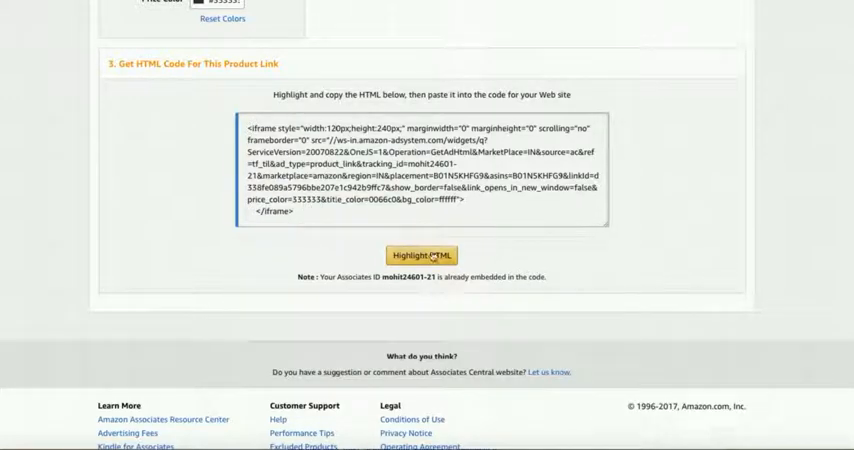
{"action": "left_click", "coordinate": [422, 256]}
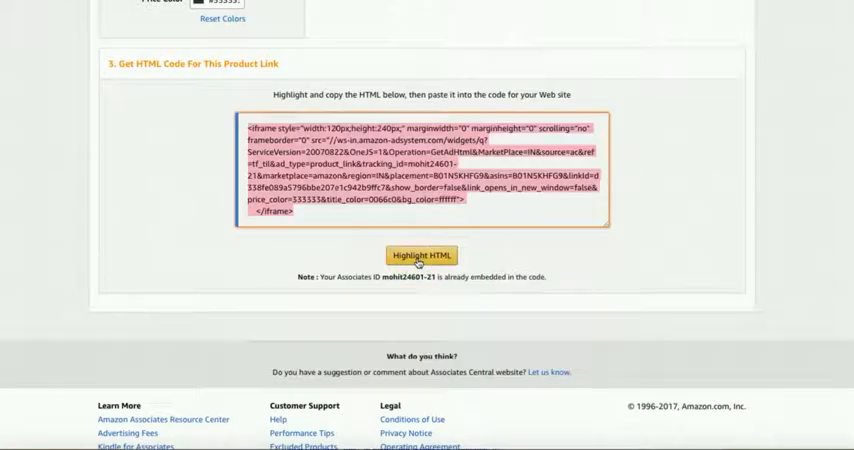
{"action": "left_click", "coordinate": [420, 254]}
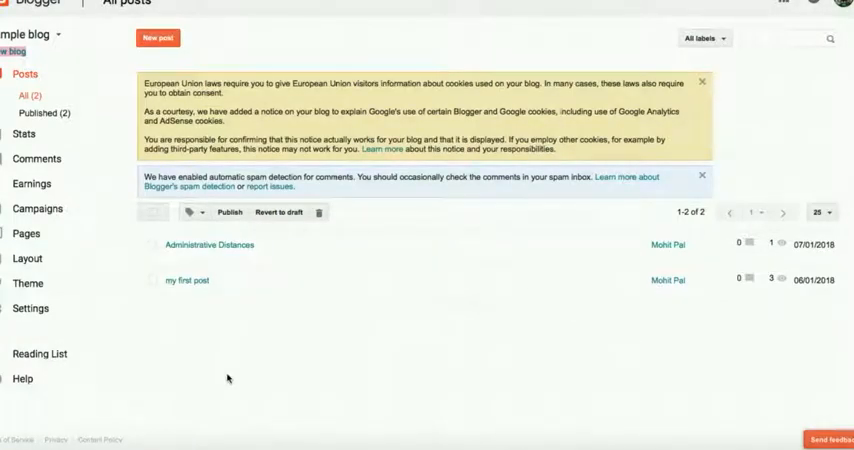
{"action": "mouse_move", "coordinate": [28, 260]}
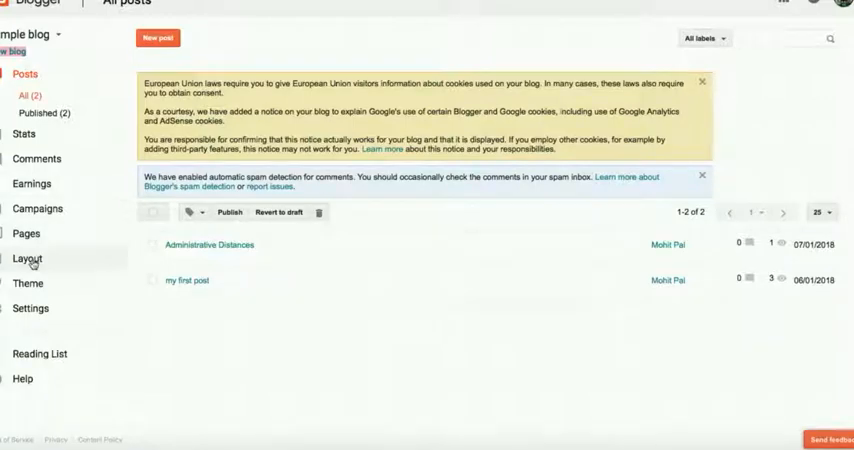
Show the Sample blog's Layout page scrolled to the sidebar-right-1 section.
{"action": "left_click", "coordinate": [28, 260]}
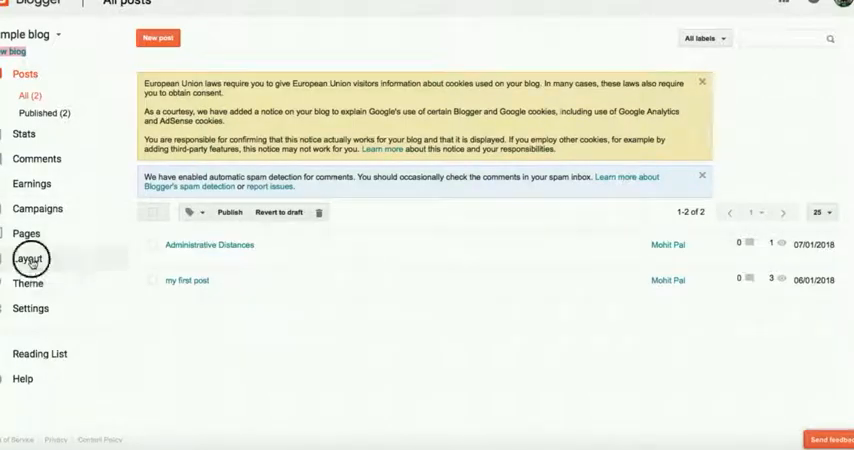
{"action": "left_click", "coordinate": [28, 258]}
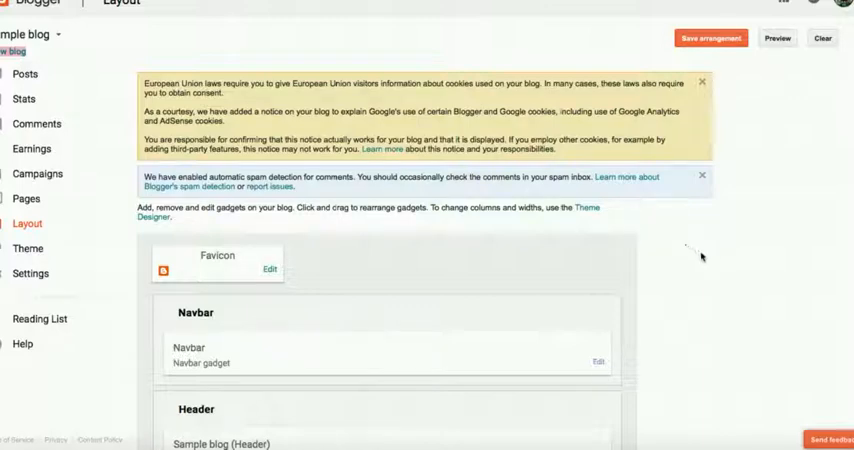
{"action": "mouse_move", "coordinate": [718, 264]}
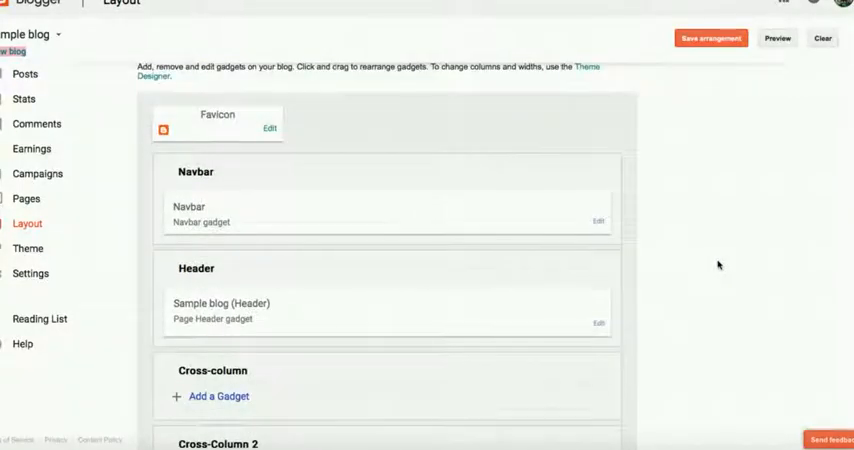
{"action": "scroll", "scroll_direction": "down", "scroll_amount": 3}
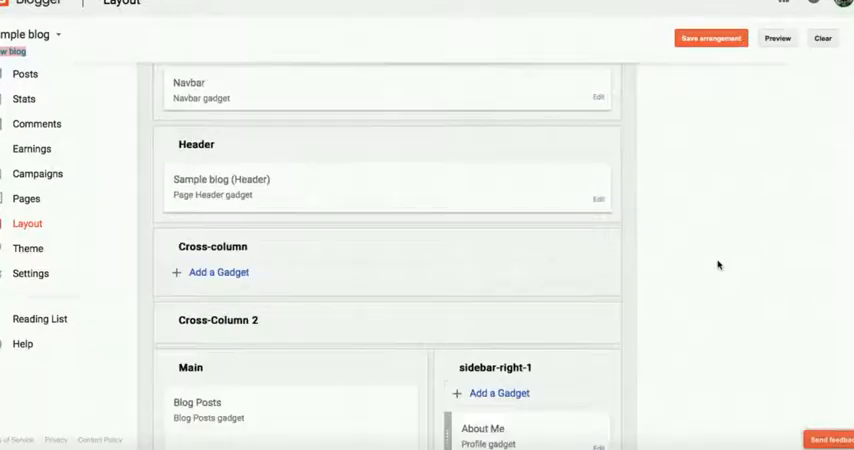
{"action": "scroll", "scroll_direction": "down", "scroll_amount": 3}
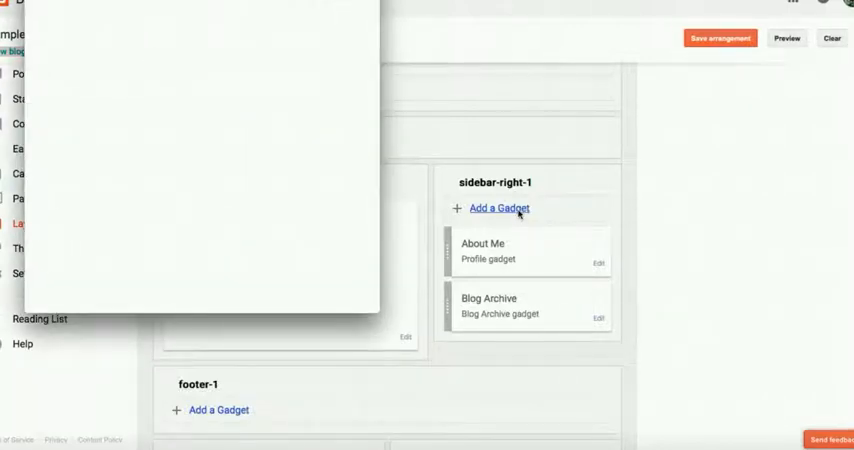
Add an HTML/JavaScript gadget with the pasted Amazon ad code to sidebar-right-1 and save it.
{"action": "left_click", "coordinate": [500, 208]}
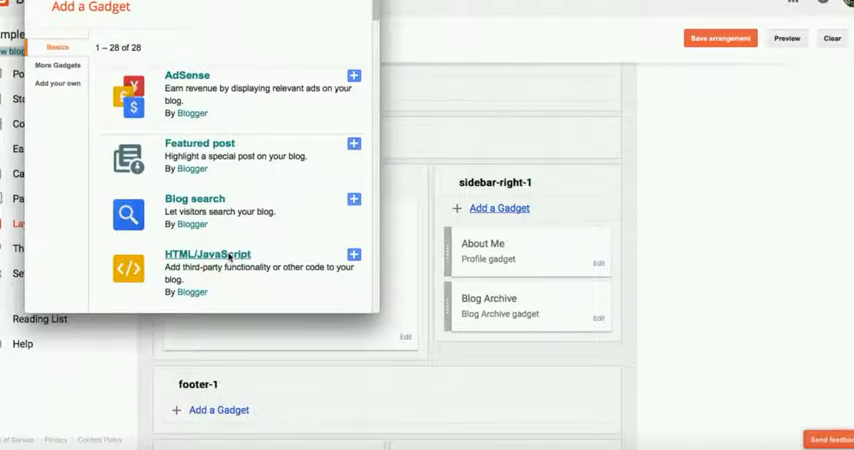
{"action": "left_click", "coordinate": [352, 254]}
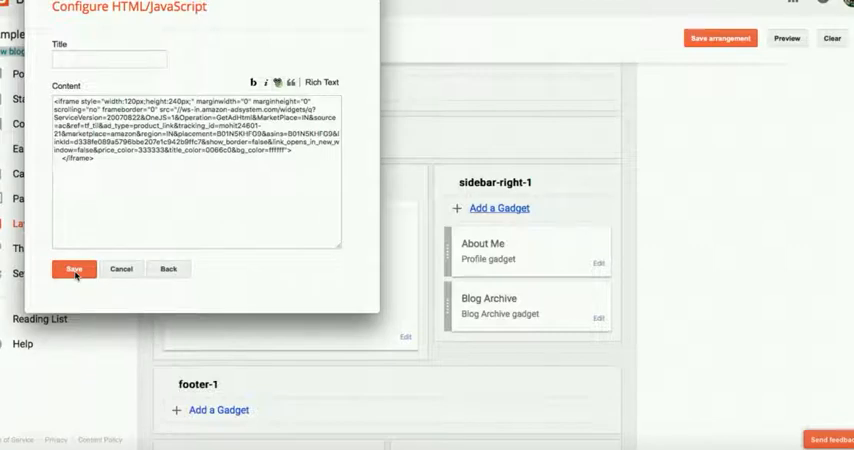
{"action": "left_click", "coordinate": [72, 268]}
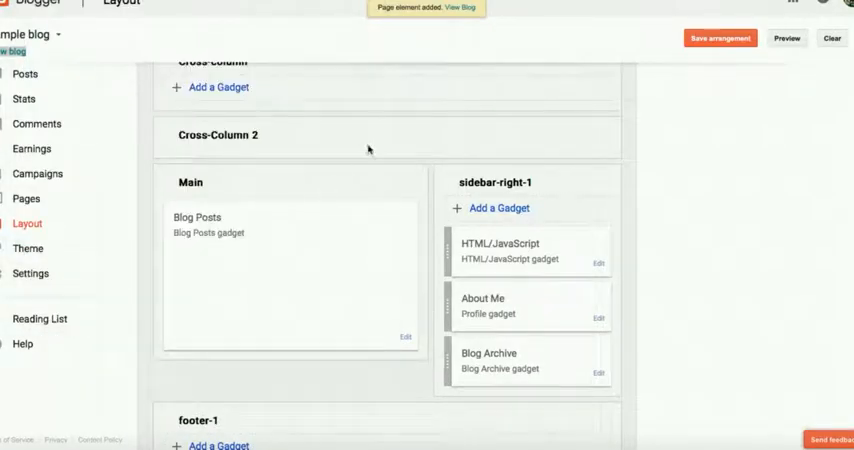
{"action": "mouse_move", "coordinate": [490, 284]}
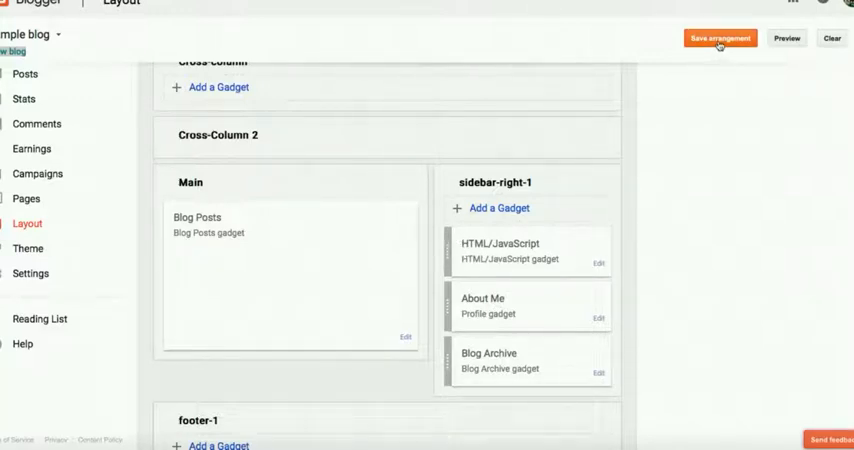
Save the layout arrangement and view the live Sample blog to check the ad.
{"action": "left_click", "coordinate": [720, 38]}
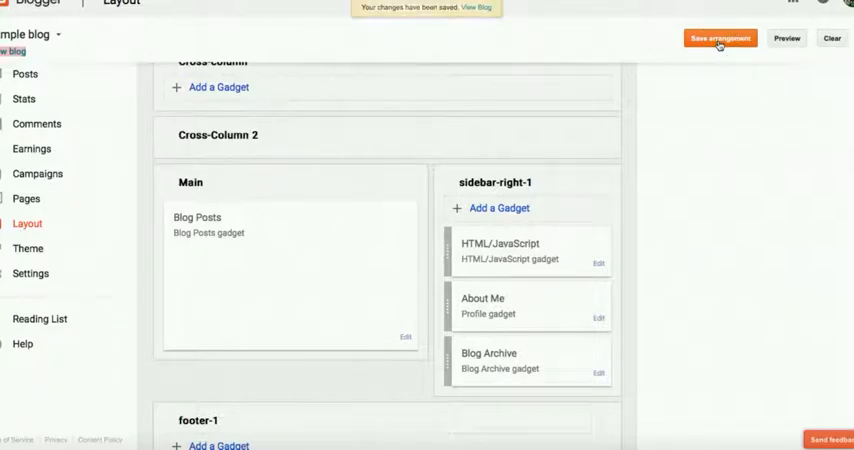
{"action": "left_click", "coordinate": [720, 38]}
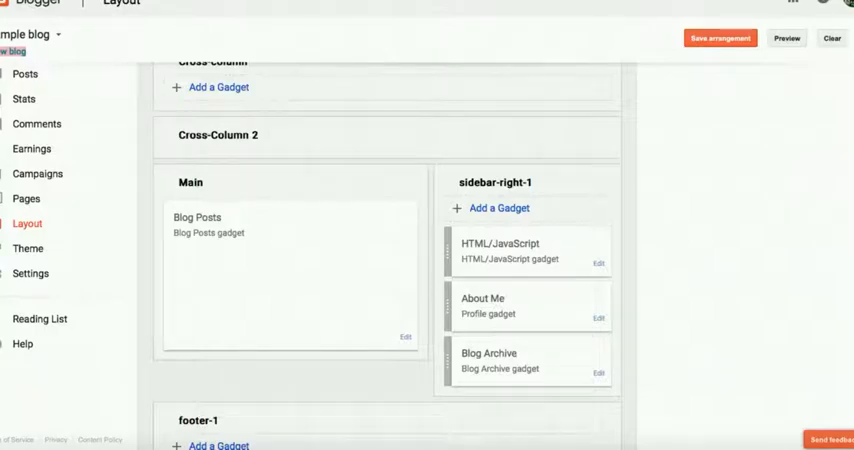
{"action": "left_click", "coordinate": [788, 38]}
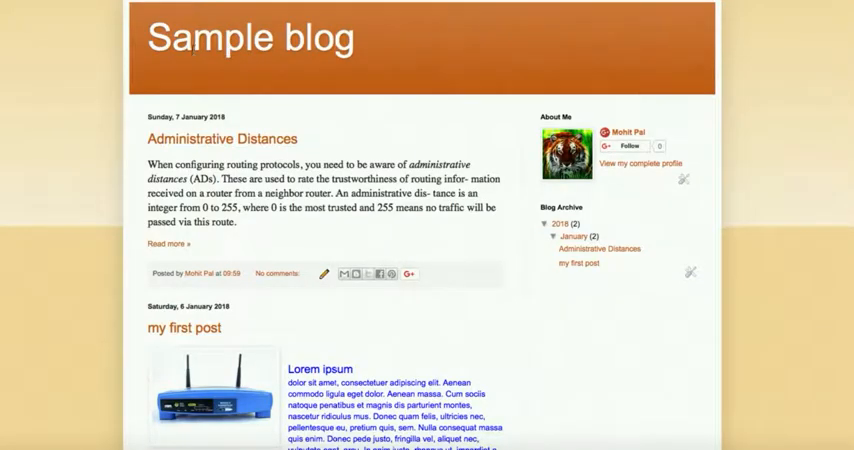
{"action": "mouse_move", "coordinate": [628, 44]}
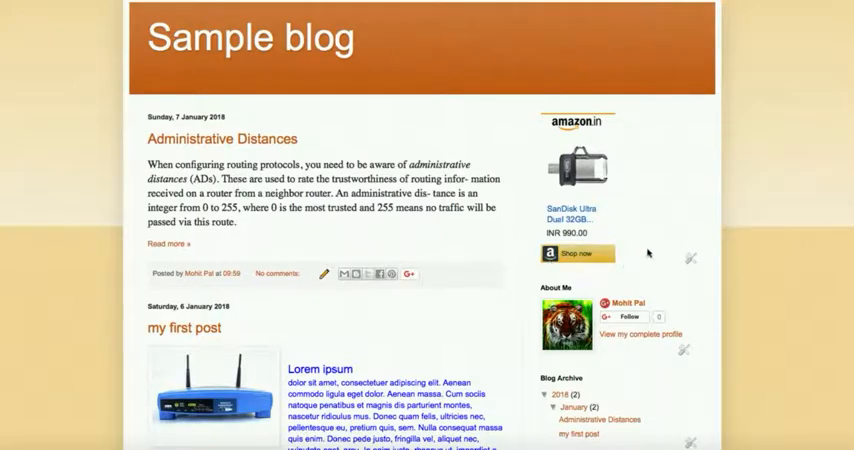
{"action": "mouse_move", "coordinate": [586, 84]}
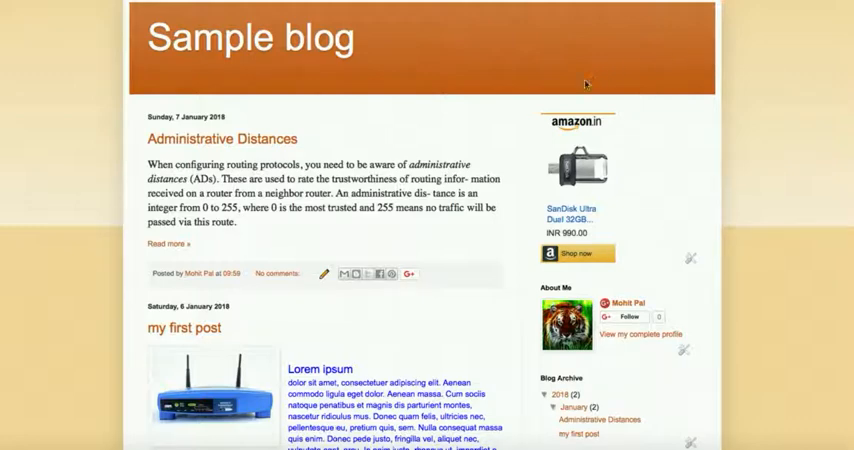
{"action": "mouse_move", "coordinate": [656, 88]}
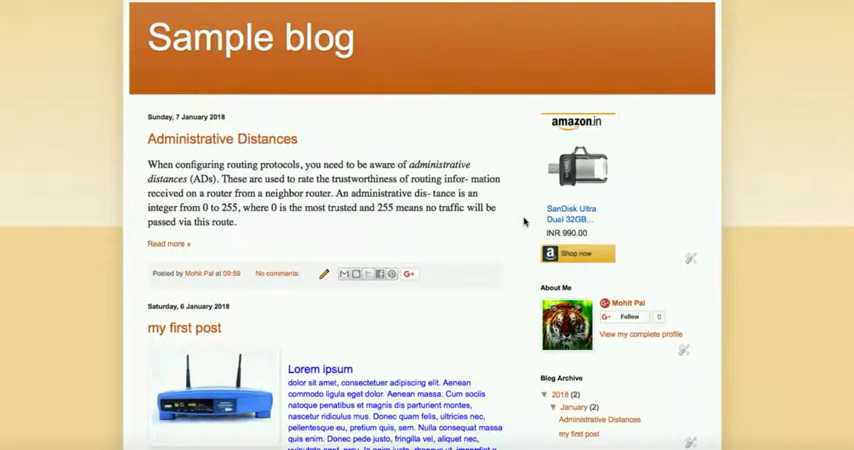
{"action": "mouse_move", "coordinate": [642, 158]}
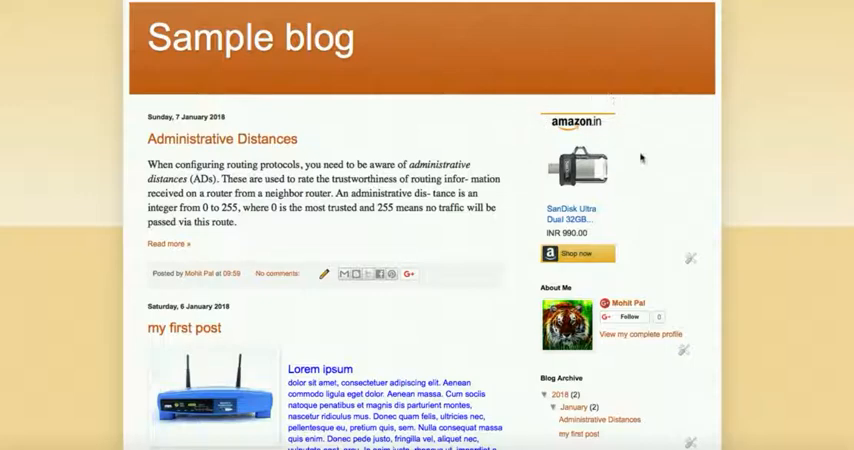
{"action": "mouse_move", "coordinate": [602, 92]}
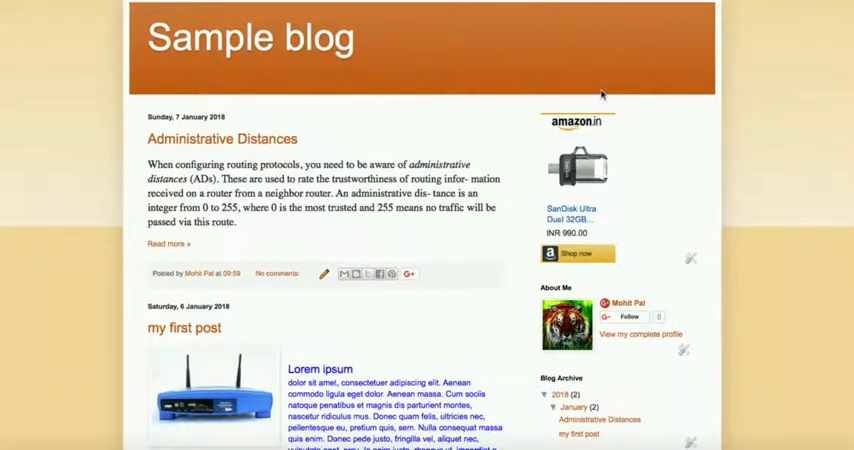
{"action": "mouse_move", "coordinate": [532, 264]}
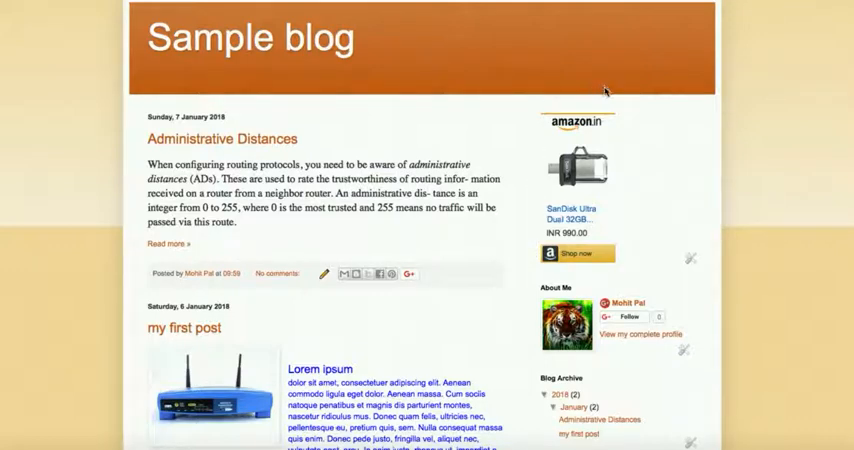
{"action": "mouse_move", "coordinate": [540, 122]}
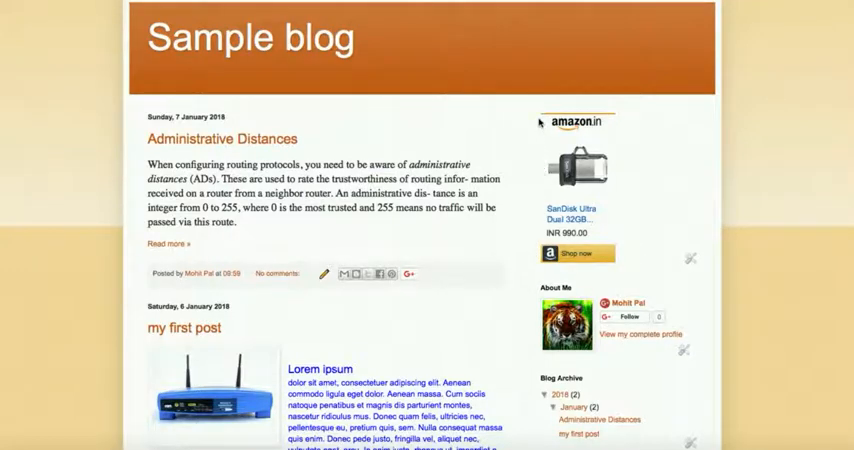